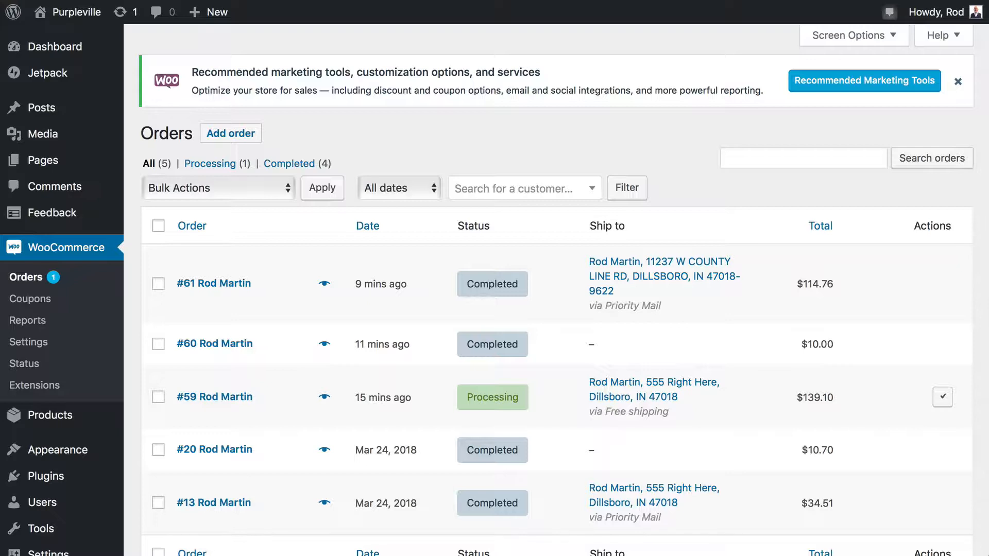
{"action": "mouse_move", "coordinate": [250, 472]}
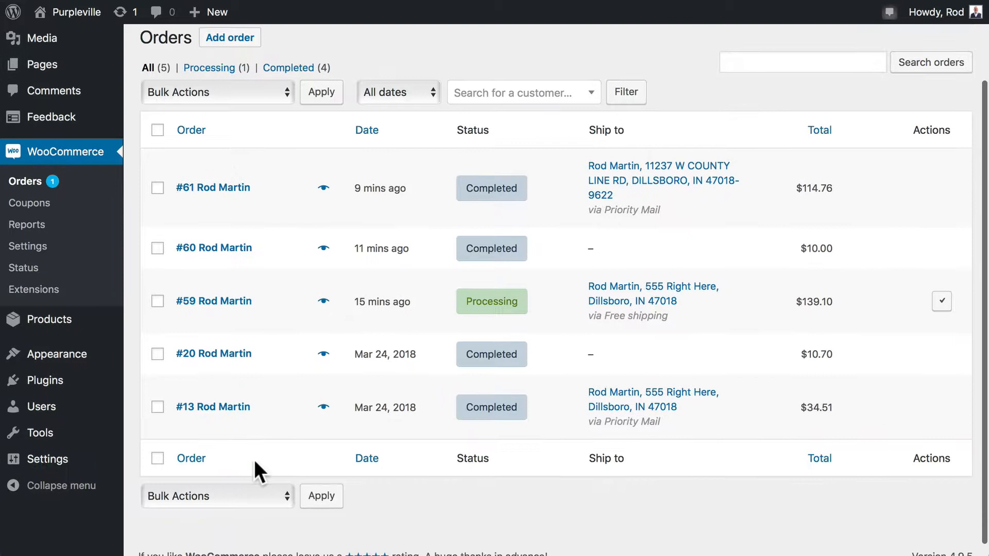
{"action": "mouse_move", "coordinate": [240, 361]}
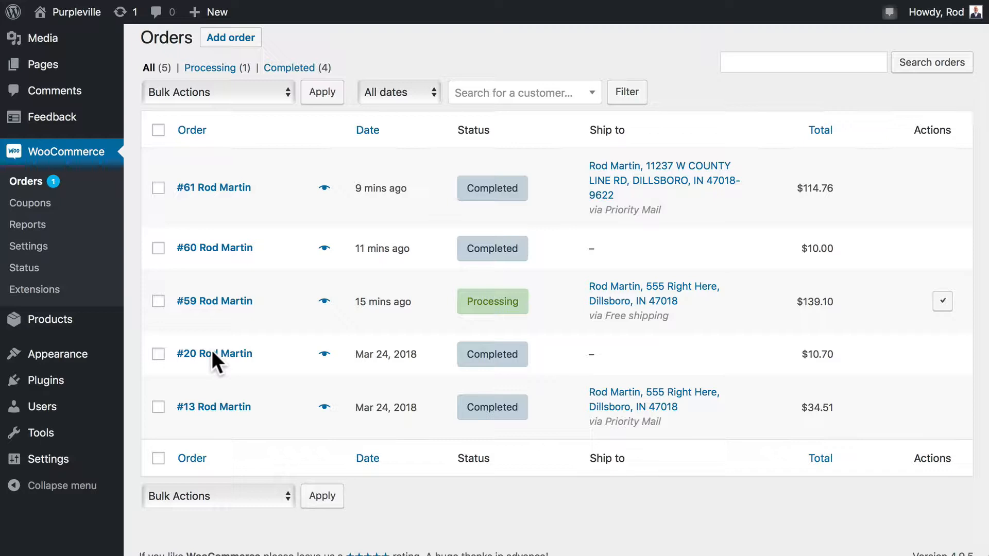
{"action": "mouse_move", "coordinate": [95, 186]}
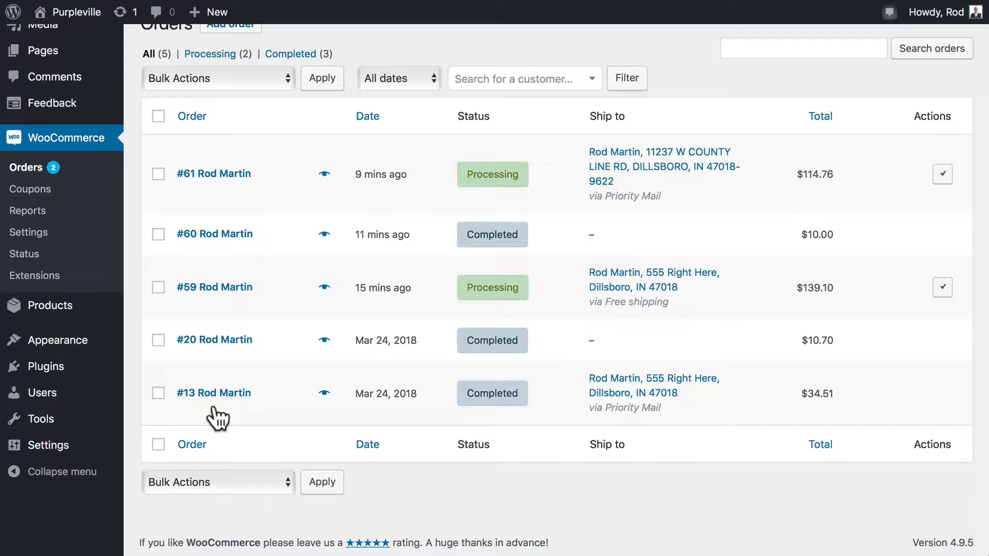
{"action": "mouse_move", "coordinate": [214, 392]}
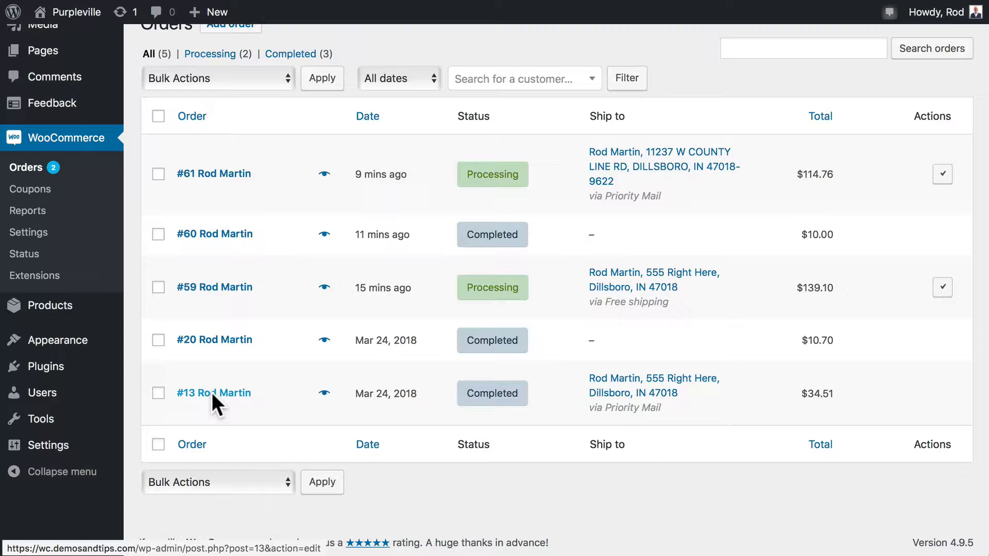
- Fill order #13's refund form with the full $34.51 and reason 'wrong size'
{"action": "left_click", "coordinate": [213, 393]}
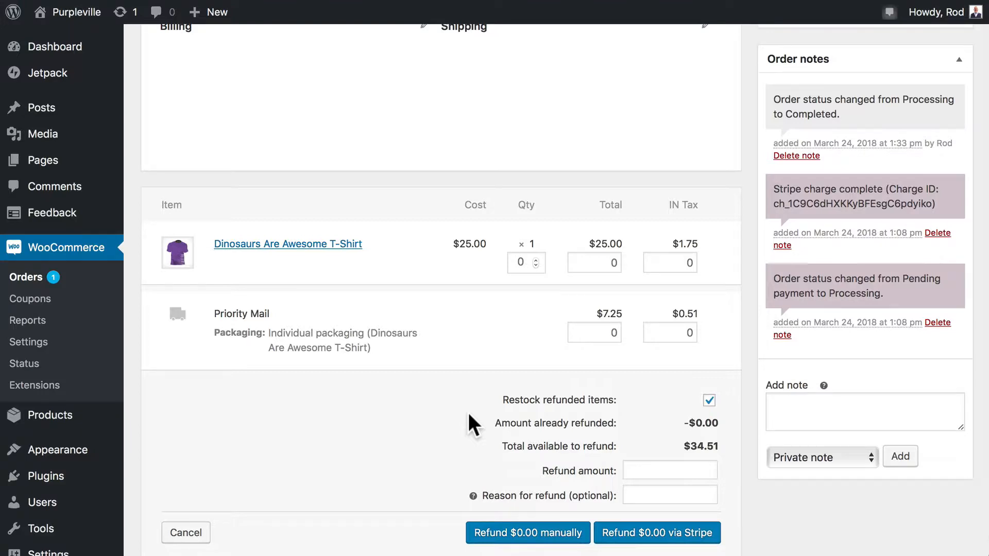
{"action": "mouse_move", "coordinate": [663, 449]}
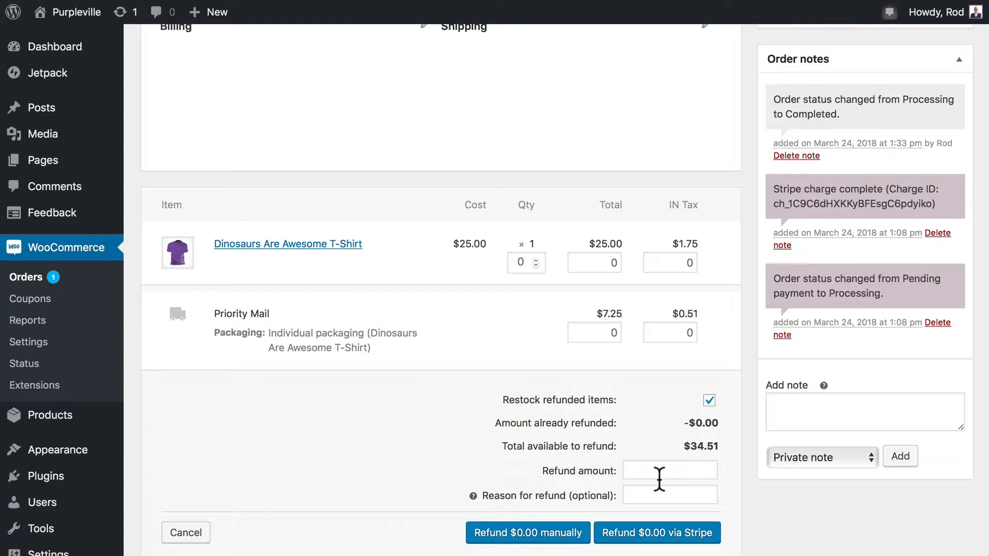
{"action": "type", "text": "34.51"}
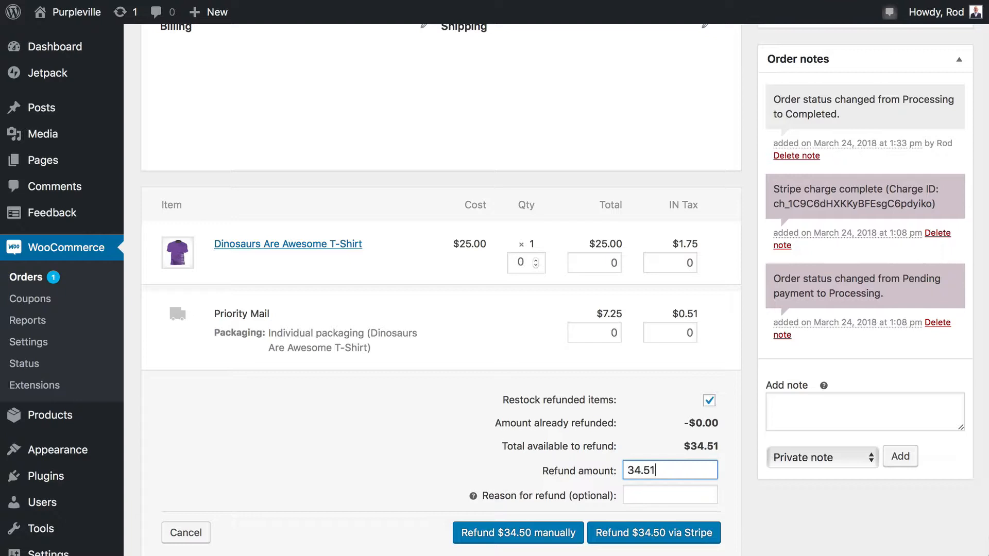
{"action": "left_click", "coordinate": [669, 495]}
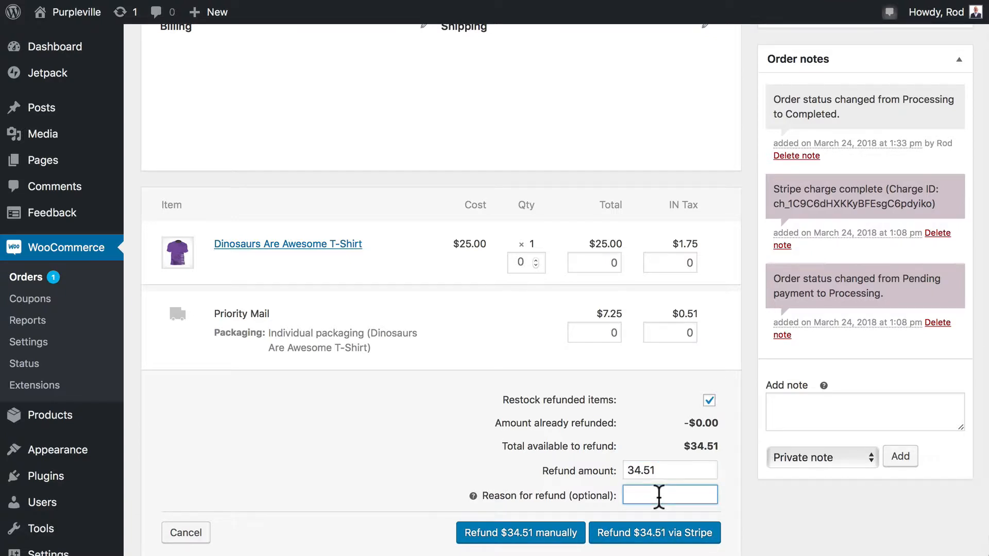
{"action": "type", "text": "wrong size"}
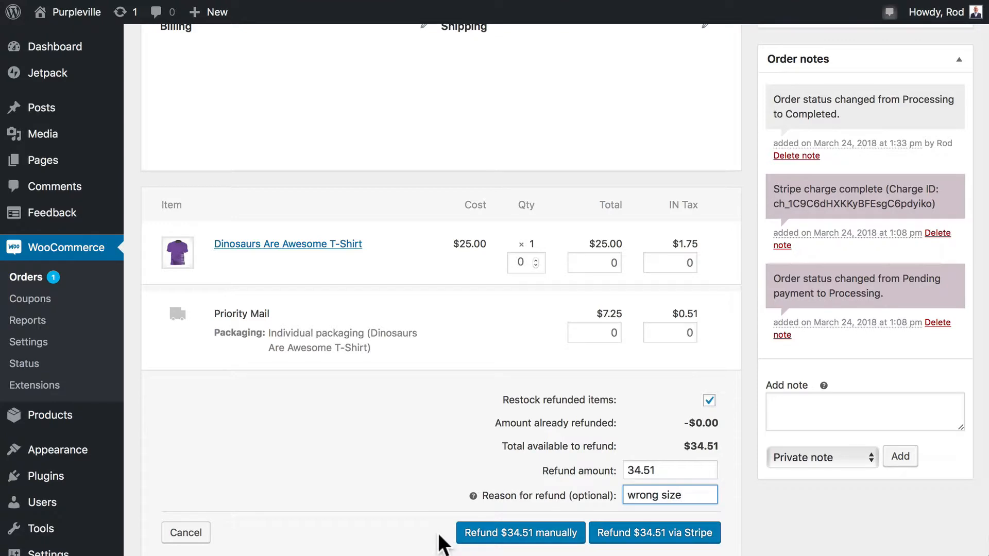
{"action": "mouse_move", "coordinate": [654, 533]}
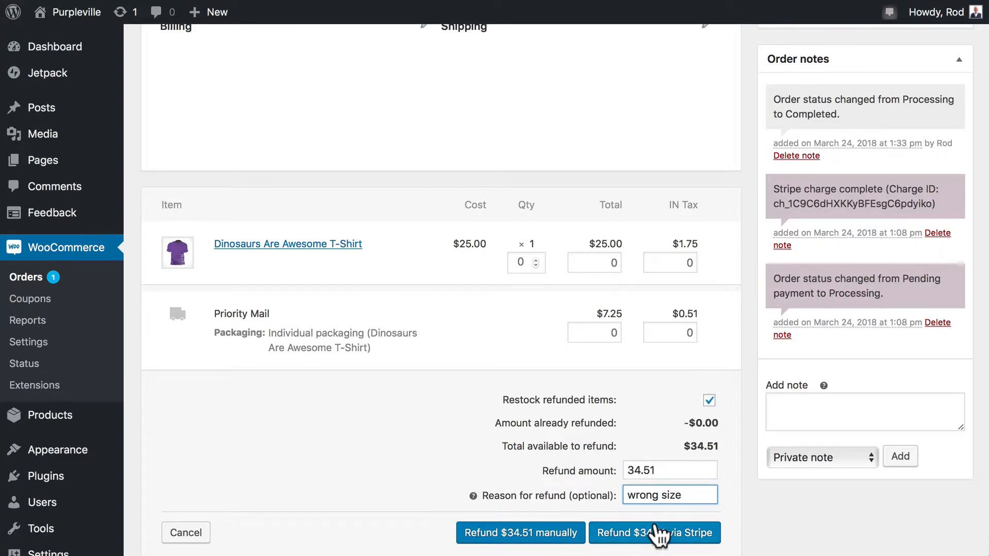
- Submit the $34.51 Stripe refund and confirm it, leaving order #13 at $0.00
{"action": "left_click", "coordinate": [654, 532]}
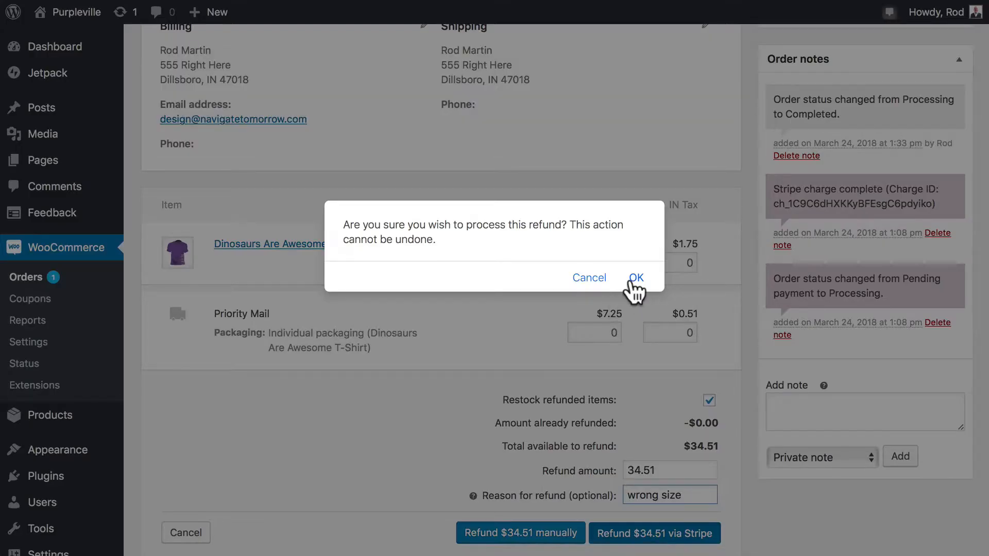
{"action": "left_click", "coordinate": [635, 278]}
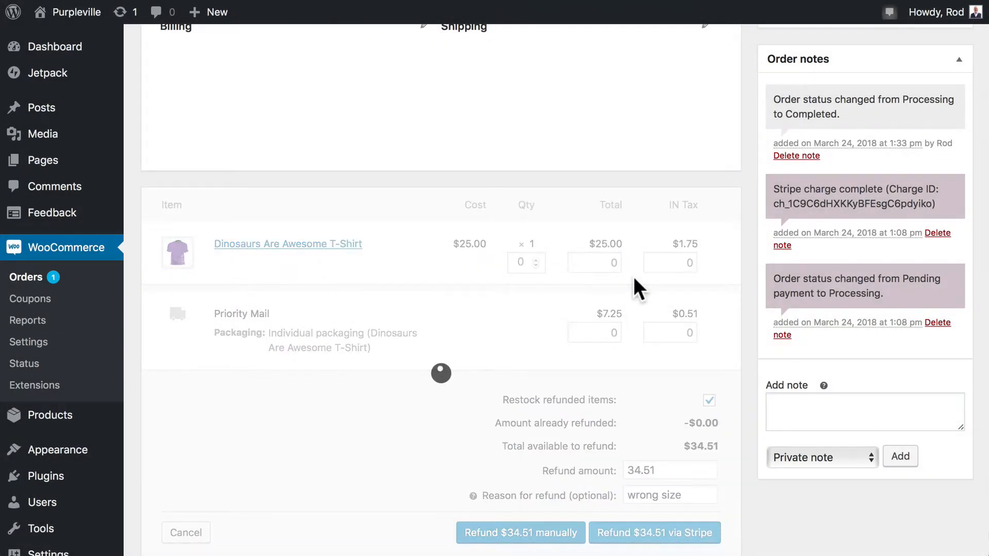
{"action": "left_click", "coordinate": [654, 533]}
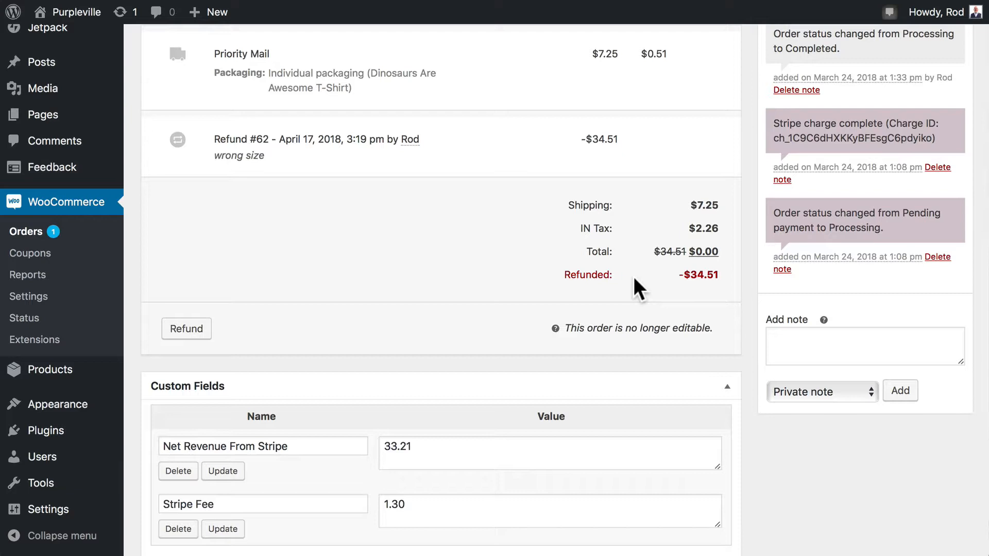
{"action": "mouse_move", "coordinate": [661, 305]}
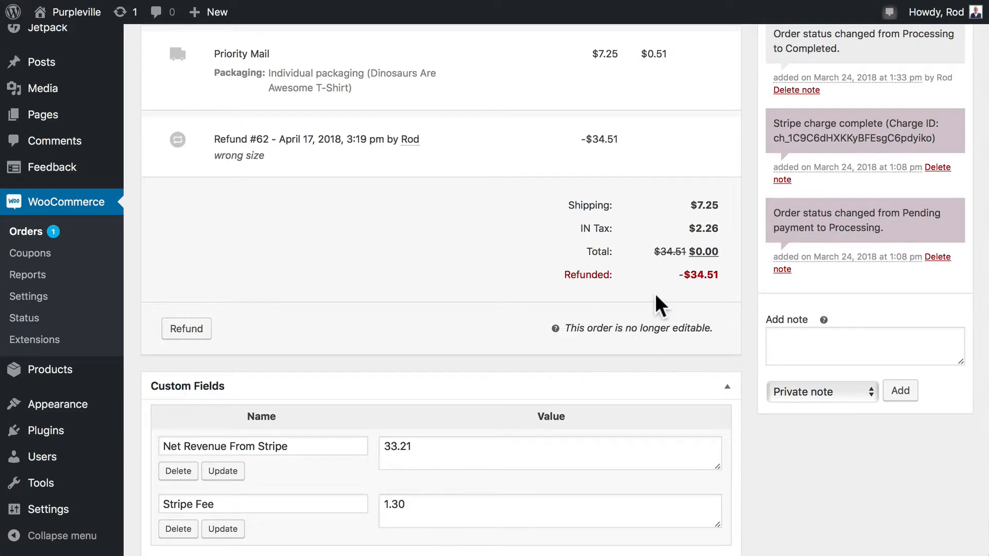
{"action": "mouse_move", "coordinate": [516, 308]}
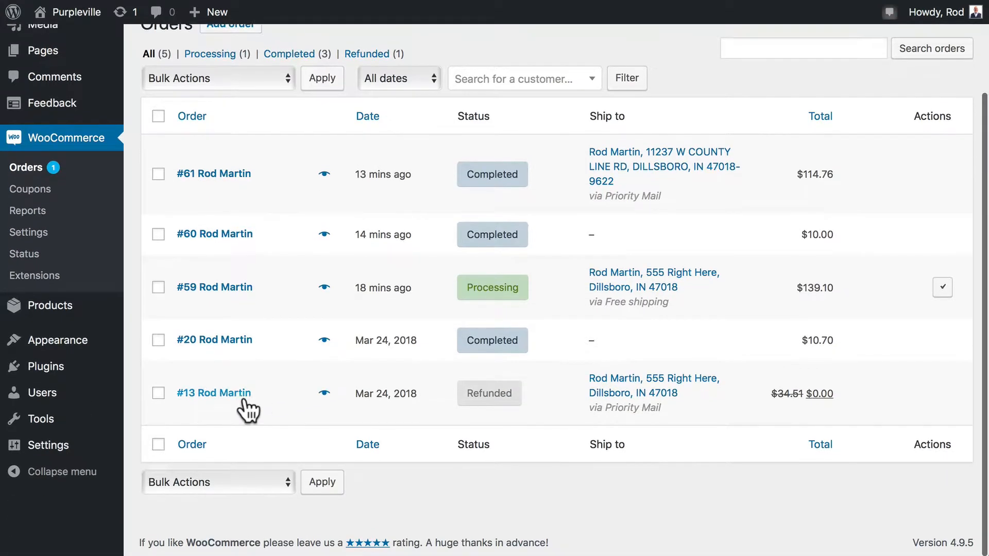
{"action": "mouse_move", "coordinate": [462, 432]}
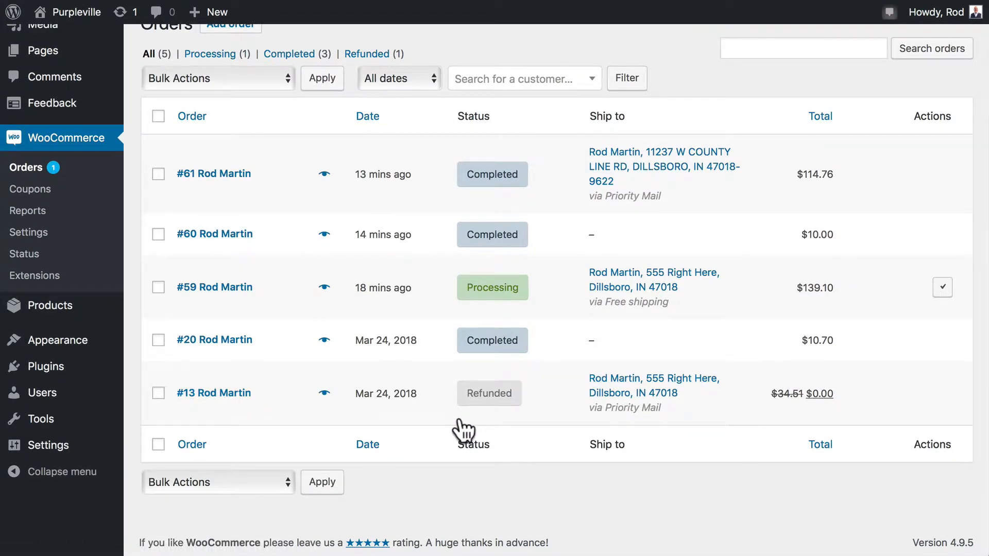
{"action": "mouse_move", "coordinate": [803, 416]}
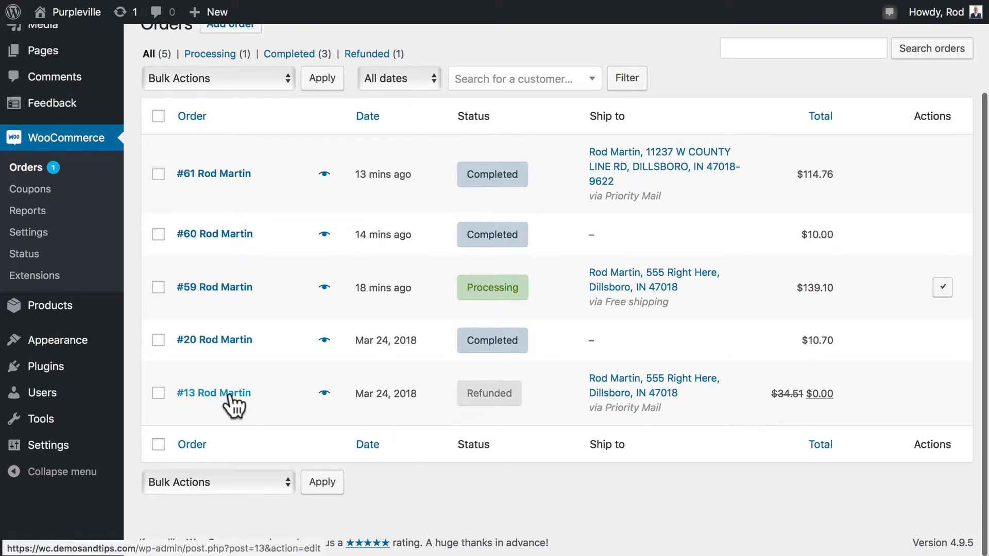
- Read order #13's notes showing the $34.51 refund and status change to Refunded
{"action": "left_click", "coordinate": [213, 393]}
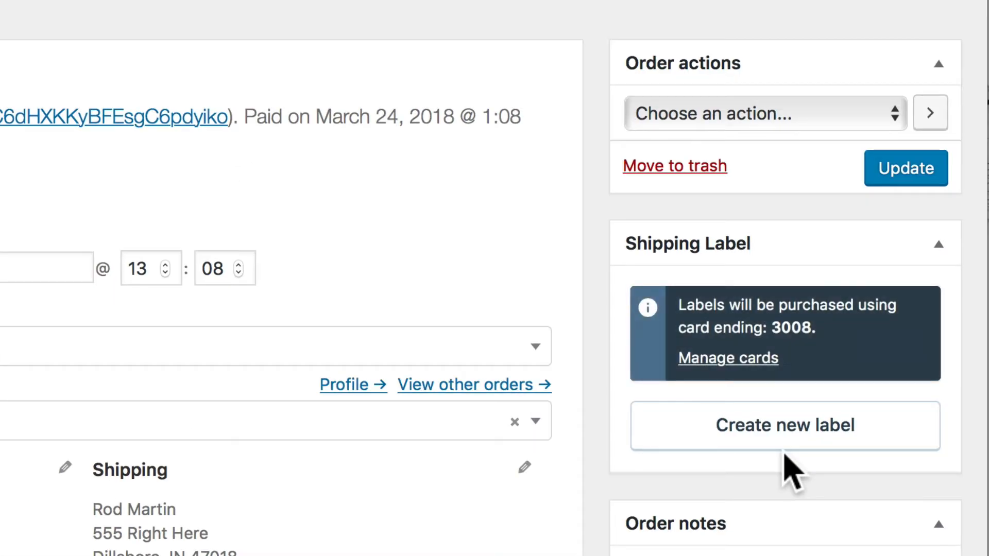
{"action": "scroll", "scroll_direction": "down", "scroll_amount": 3}
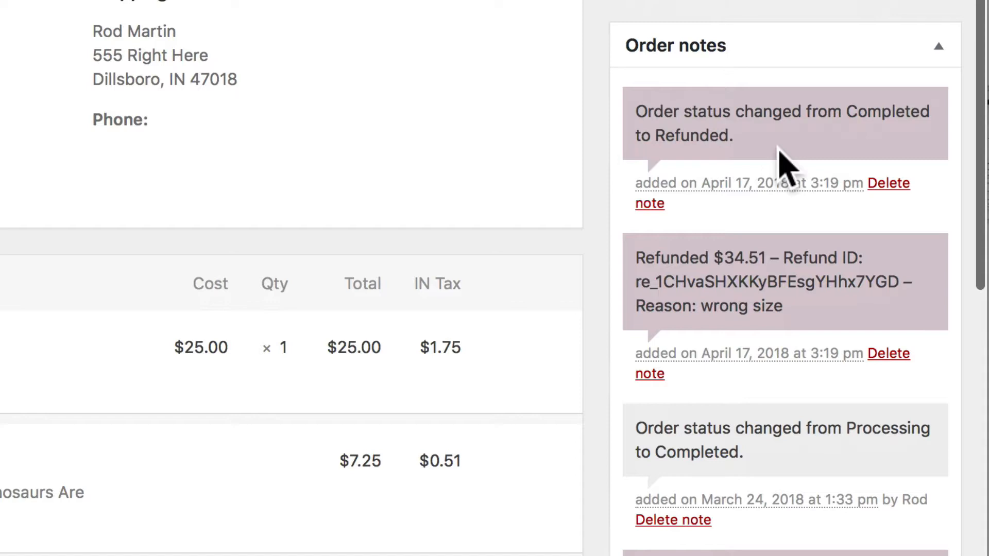
{"action": "mouse_move", "coordinate": [741, 282]}
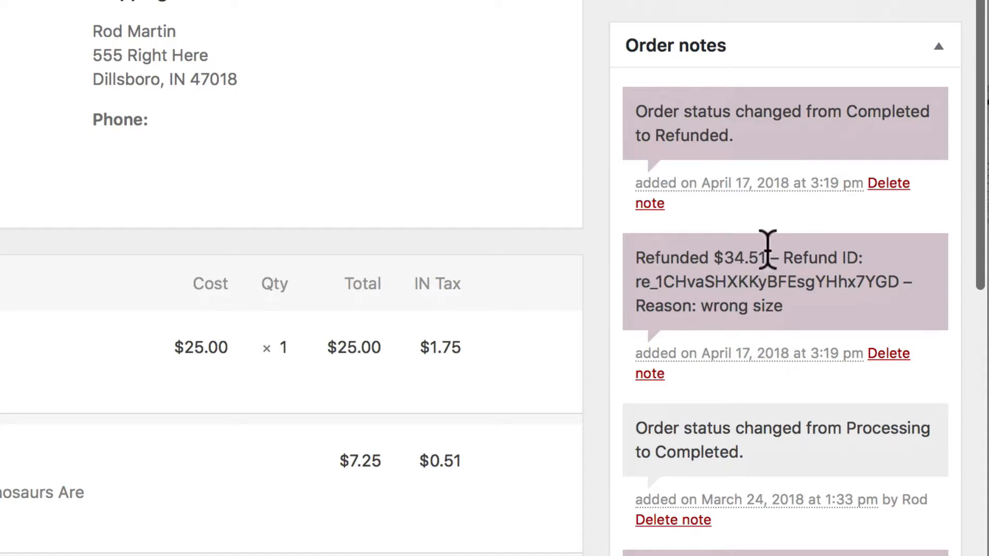
{"action": "mouse_move", "coordinate": [793, 470]}
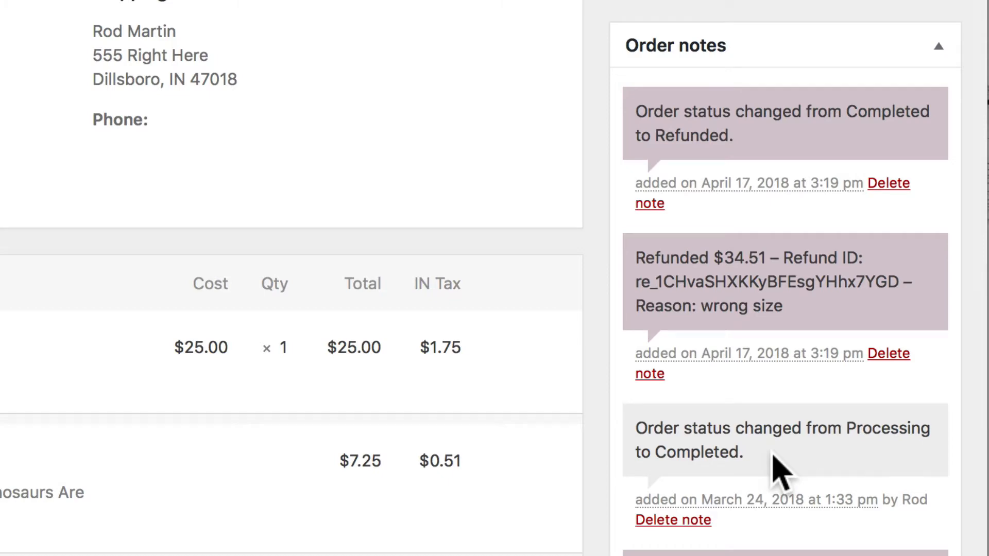
{"action": "scroll", "scroll_direction": "down", "scroll_amount": 3}
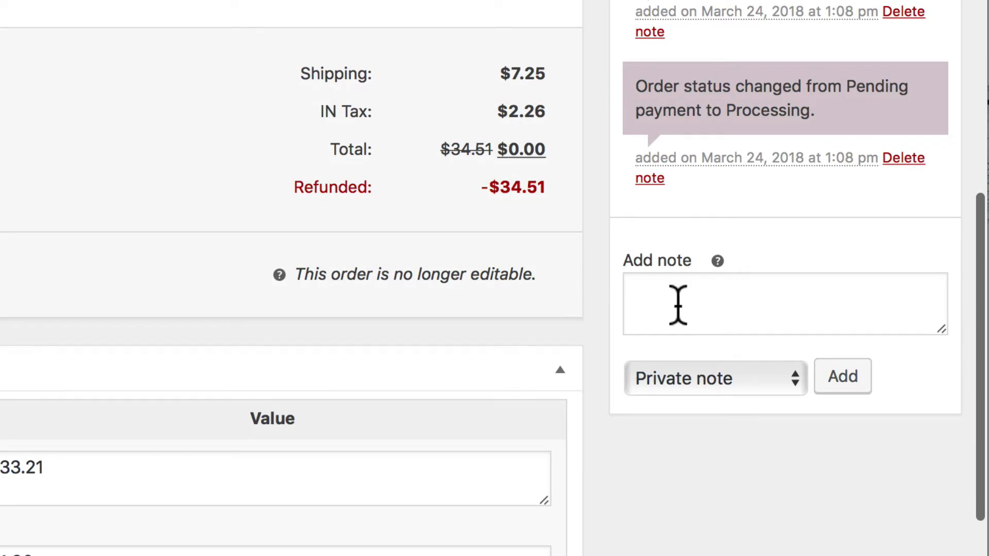